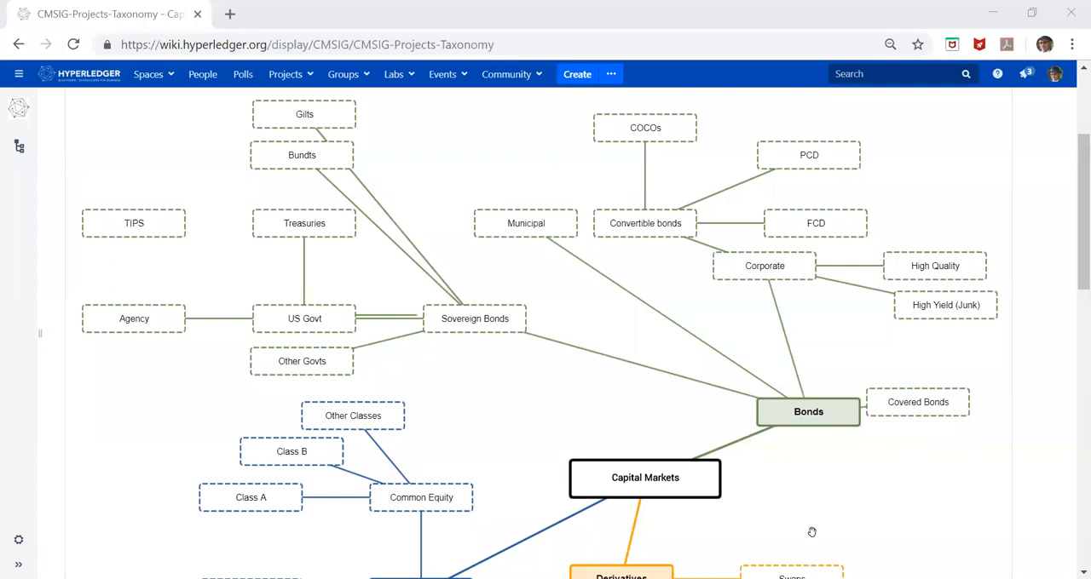
mouse_move(1063, 301)
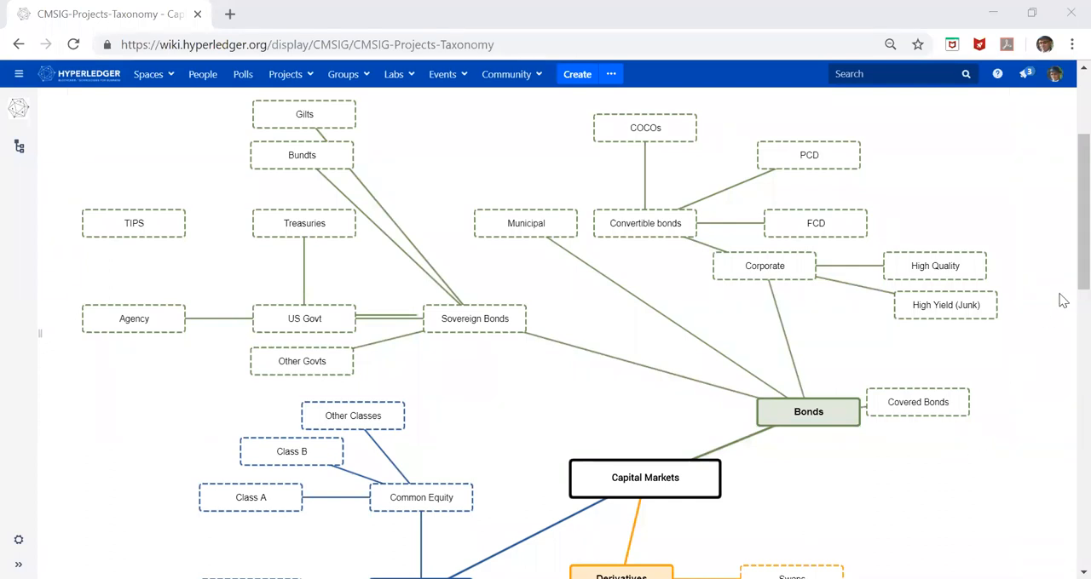
Step: Scroll down the taxonomy diagram to the Equities and Derivatives branches and securities life cycle text
scroll(down, 3)
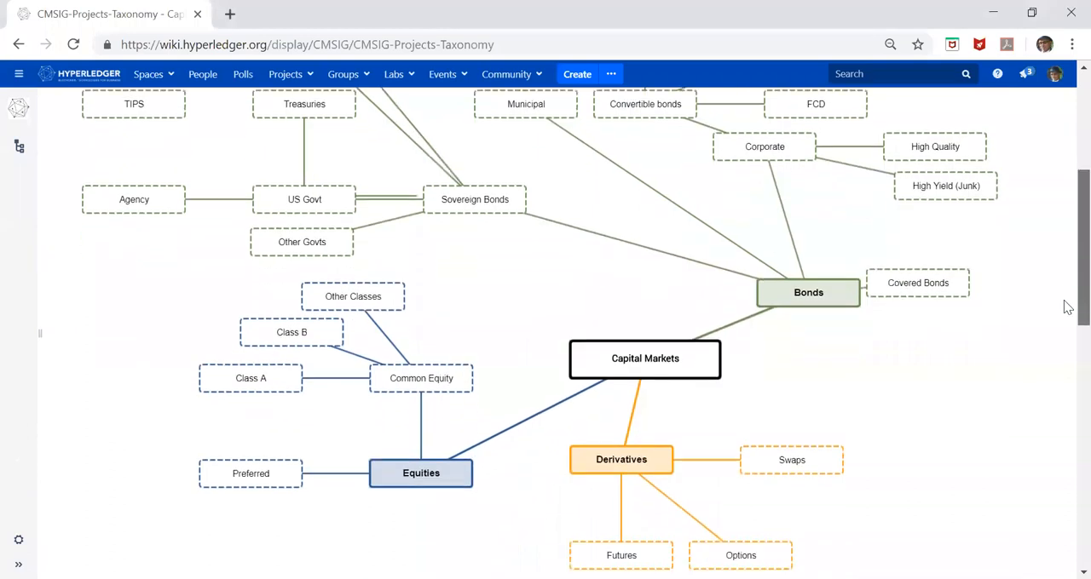
scroll(down, 3)
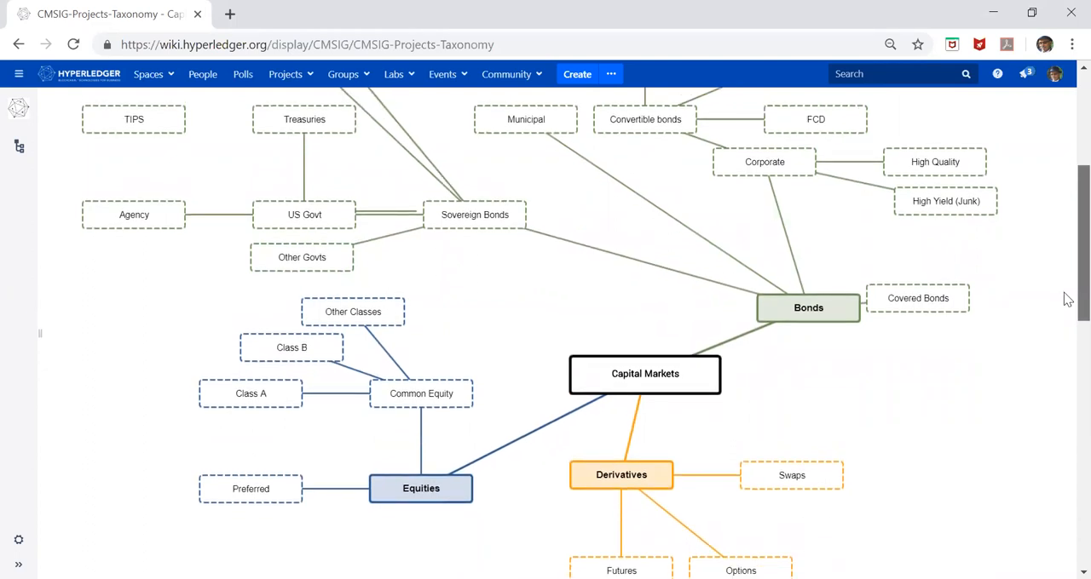
scroll(down, 3)
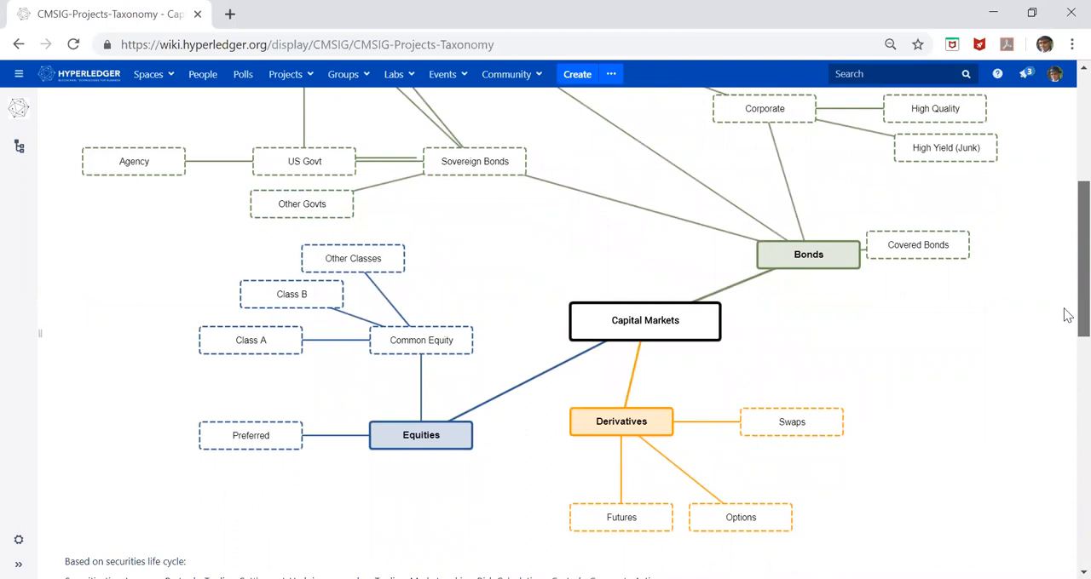
scroll(down, 3)
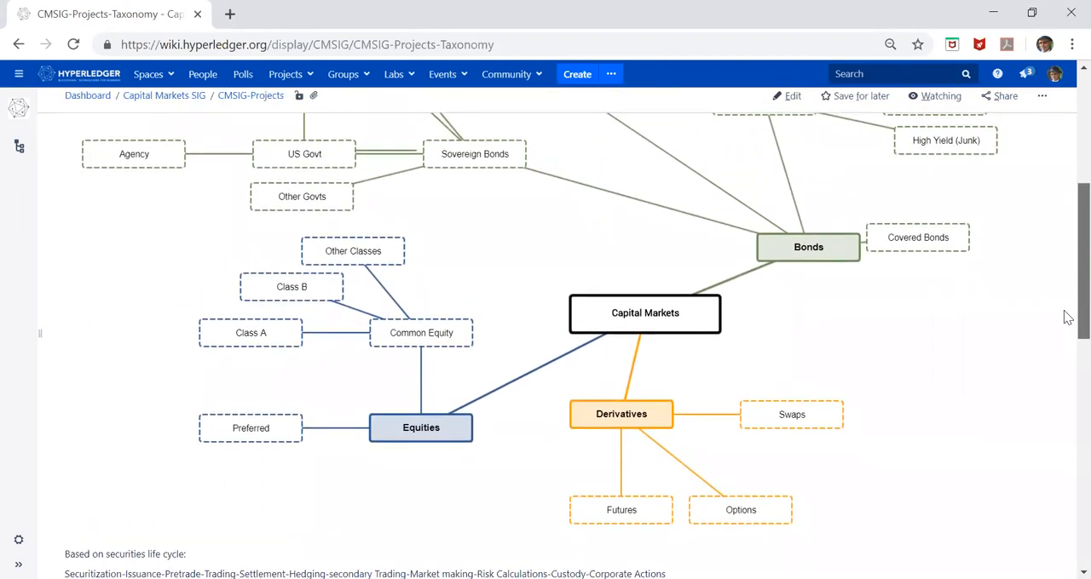
Step: Scroll up to the Bonds branch top with Gilts and COCOs, then double-click the diagram
scroll(up, 3)
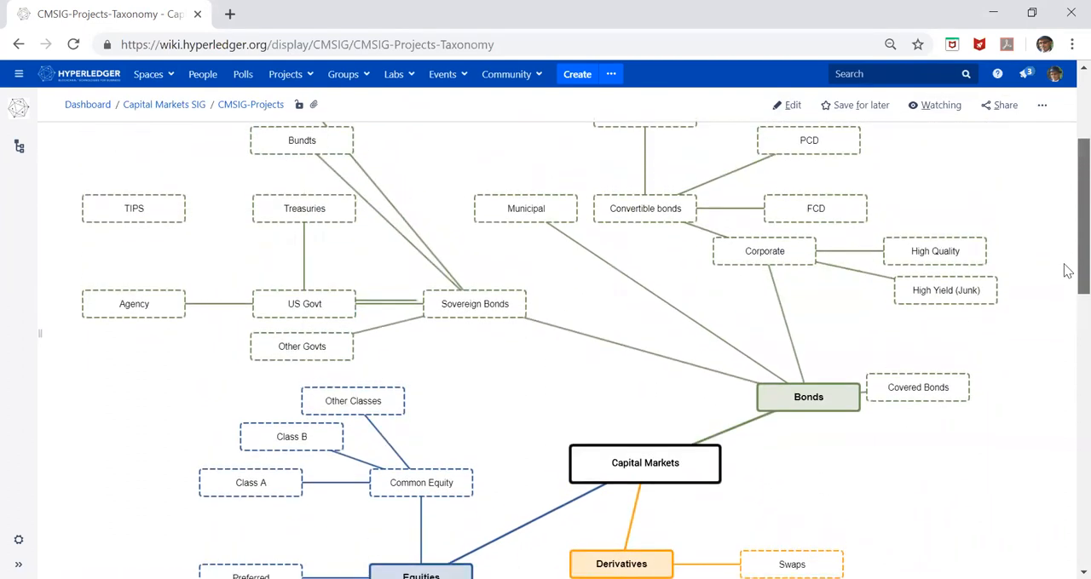
scroll(up, 3)
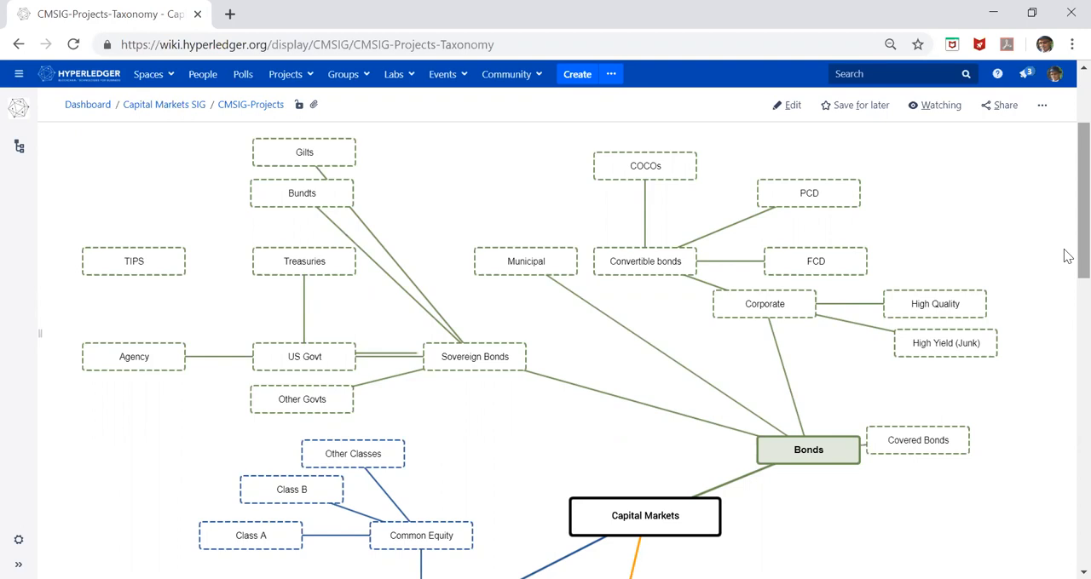
mouse_move(450, 160)
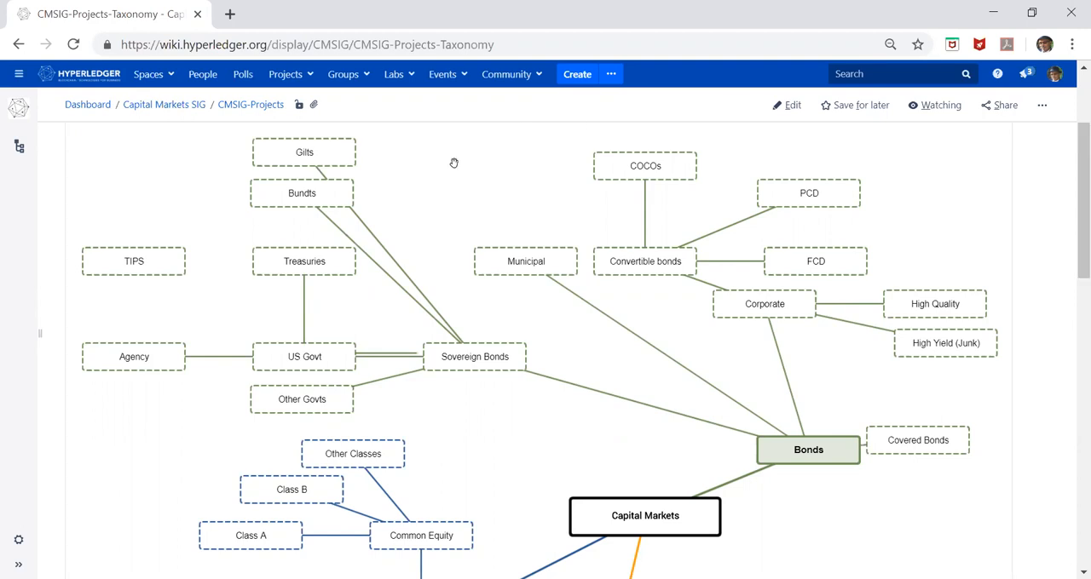
double_click(288, 399)
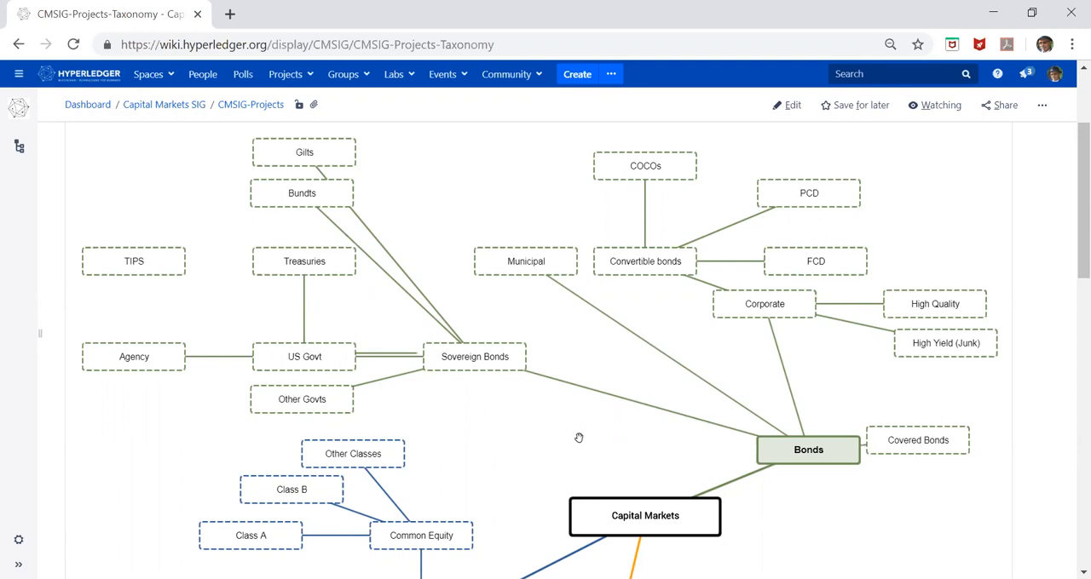
mouse_move(808, 505)
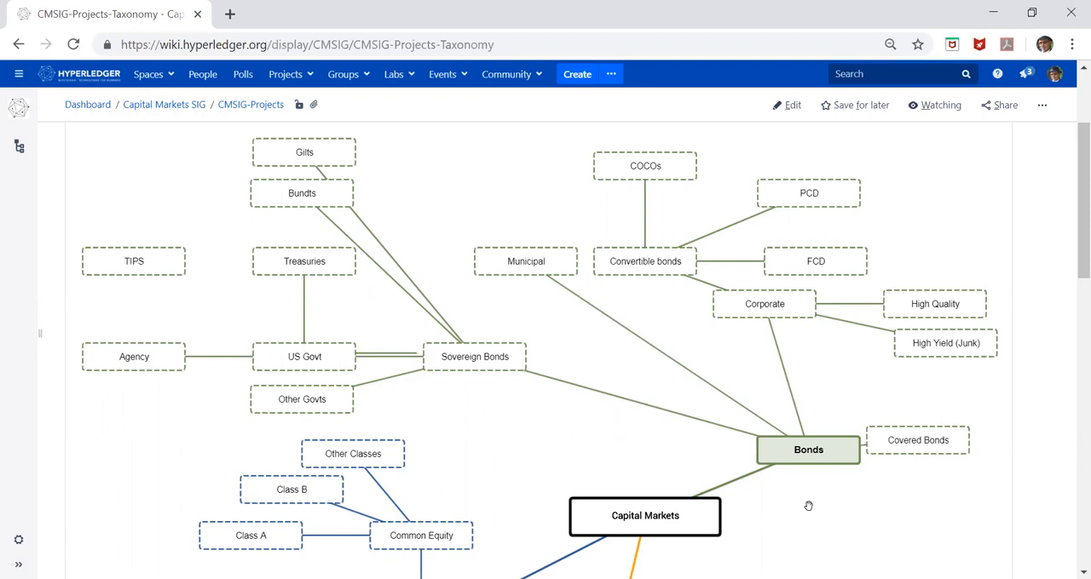
mouse_move(1068, 260)
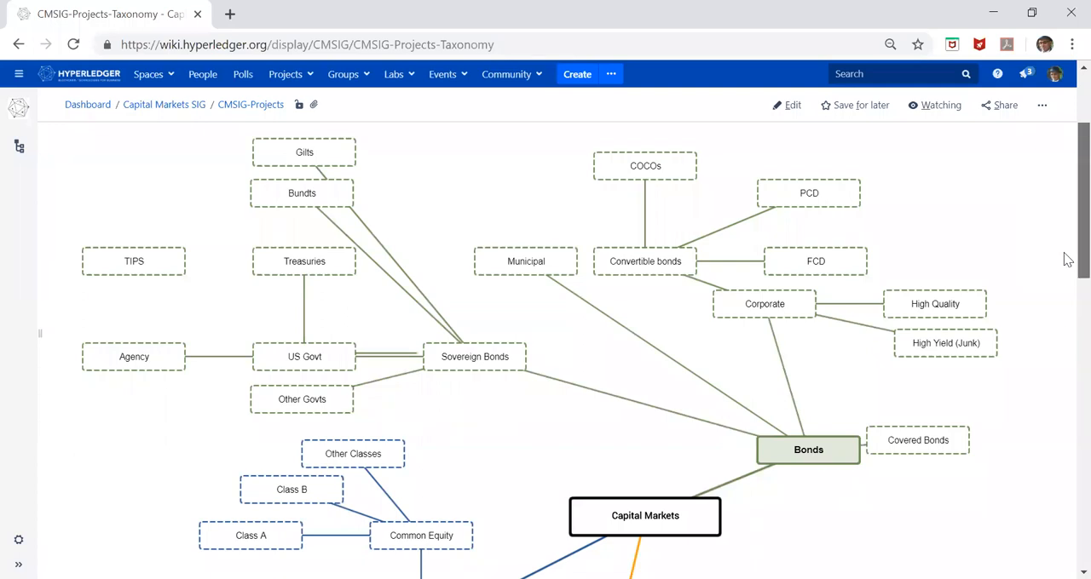
Step: Adjust the scroll to show the CM-Taxonomy-Types diagram header and breadcrumbs above the Bonds branch
scroll(down, 3)
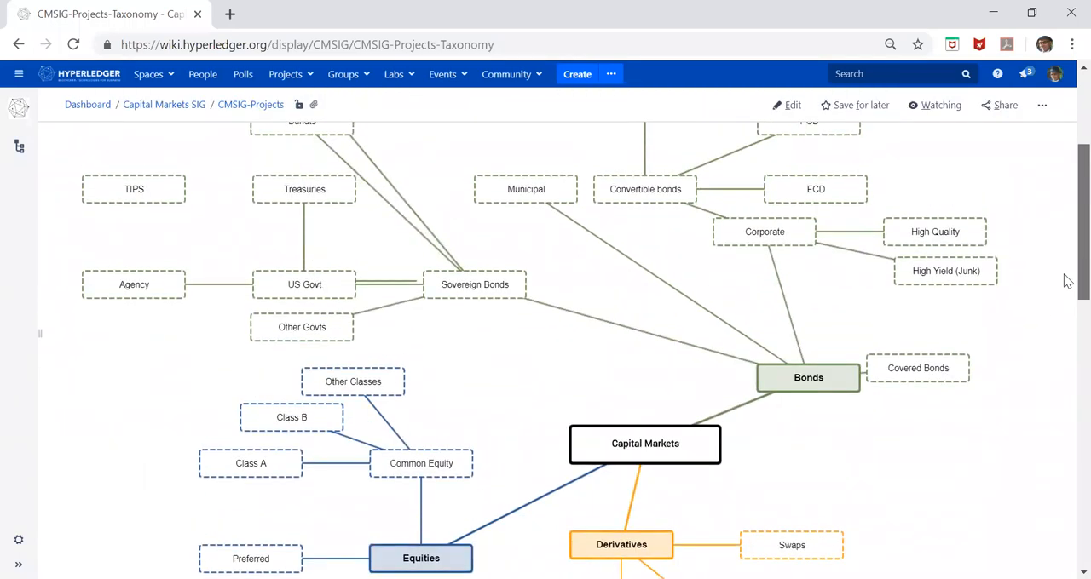
scroll(up, 3)
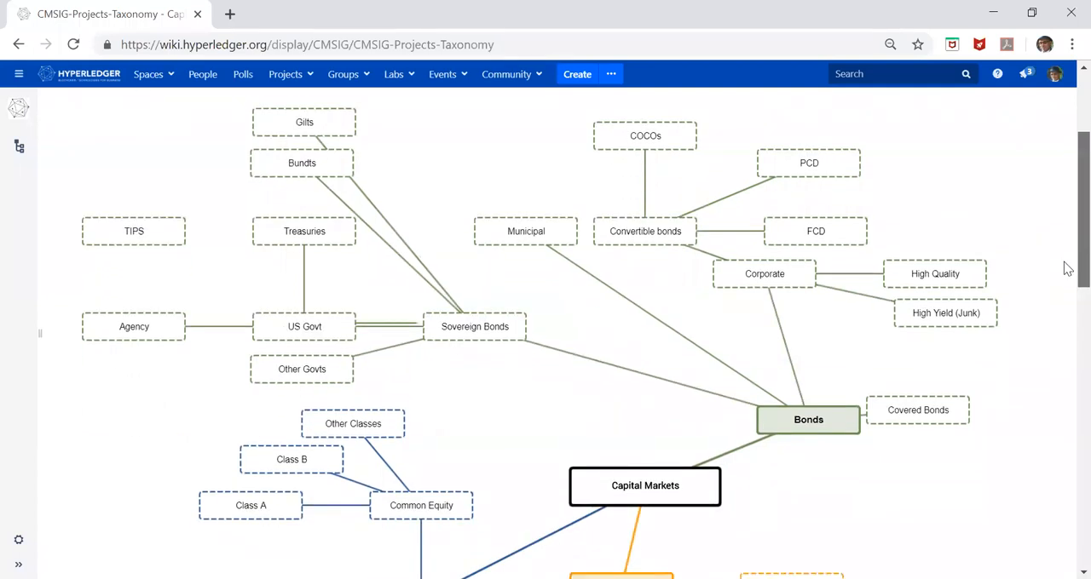
scroll(down, 3)
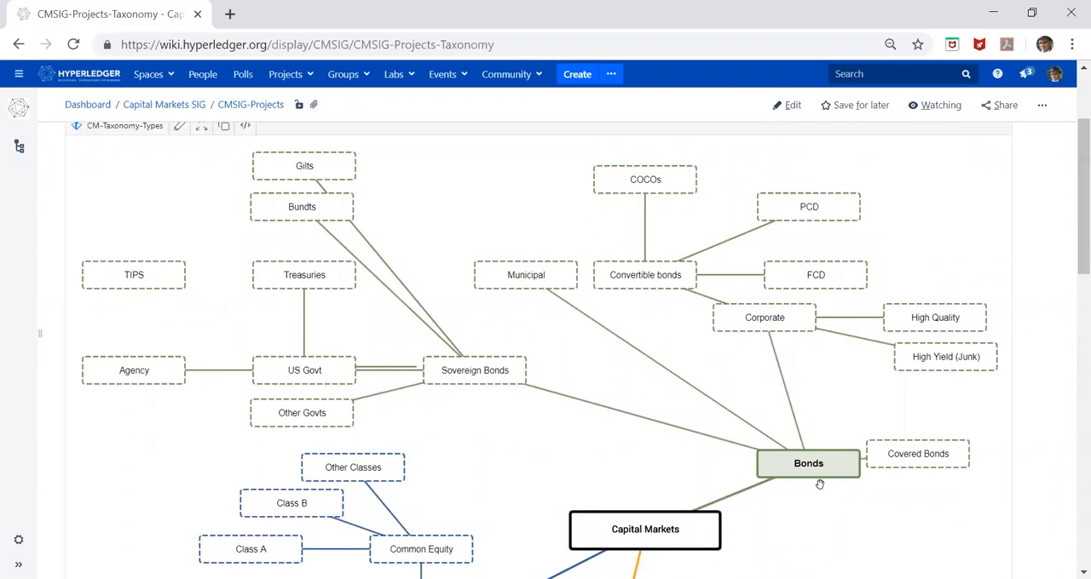
mouse_move(818, 477)
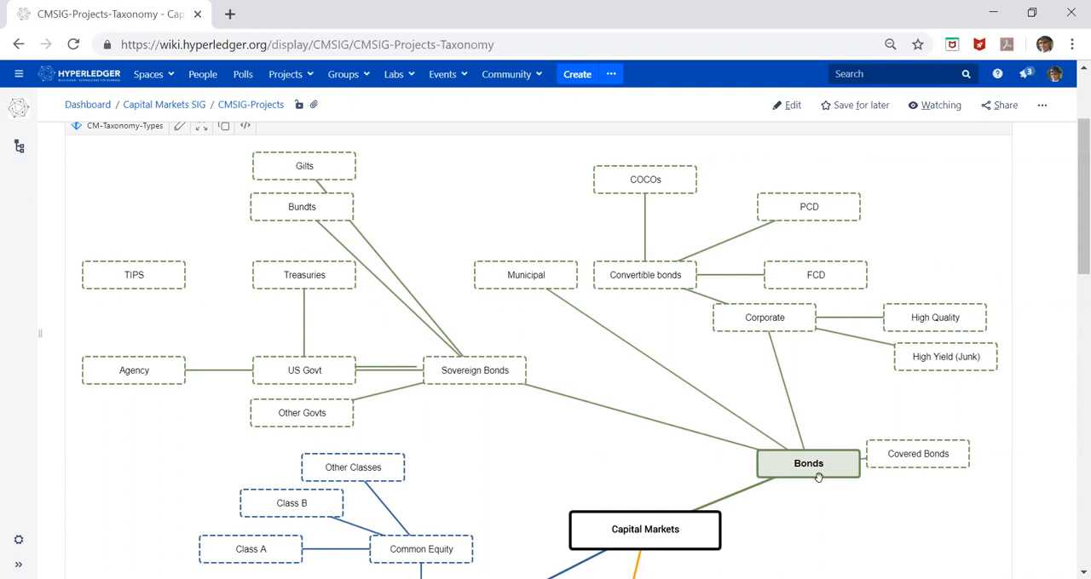
Step: Open the CM-Taxonomy-Types diagram in the Gliffy editor via its pencil icon
click(179, 126)
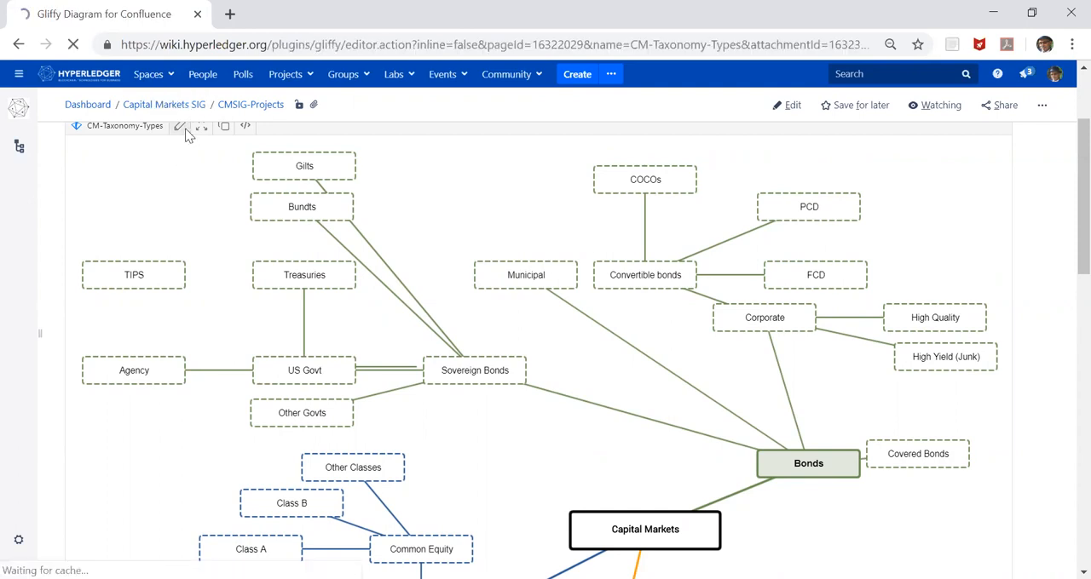
click(178, 125)
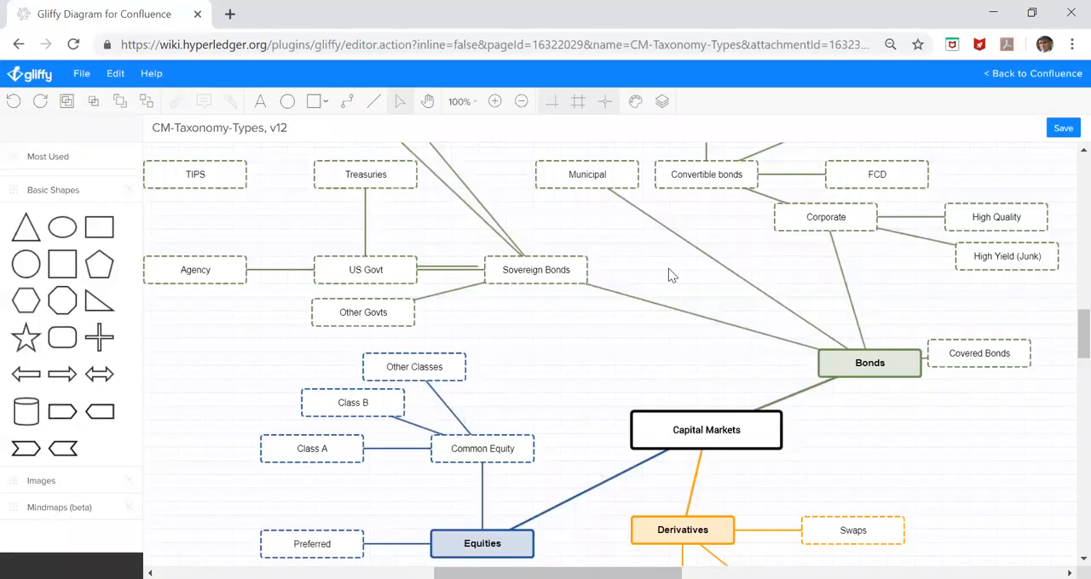
mouse_move(653, 270)
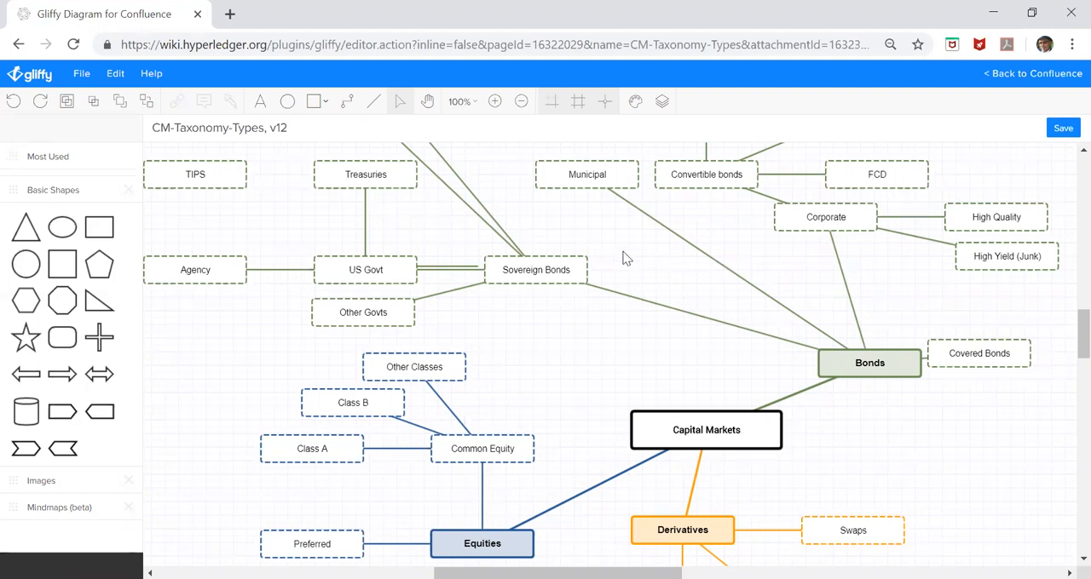
mouse_move(204, 101)
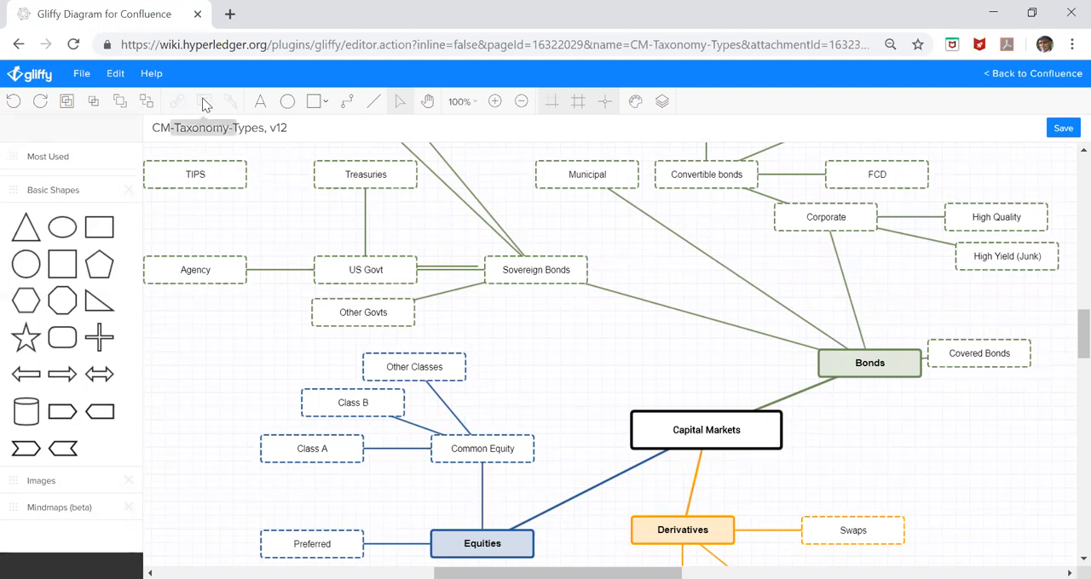
mouse_move(203, 102)
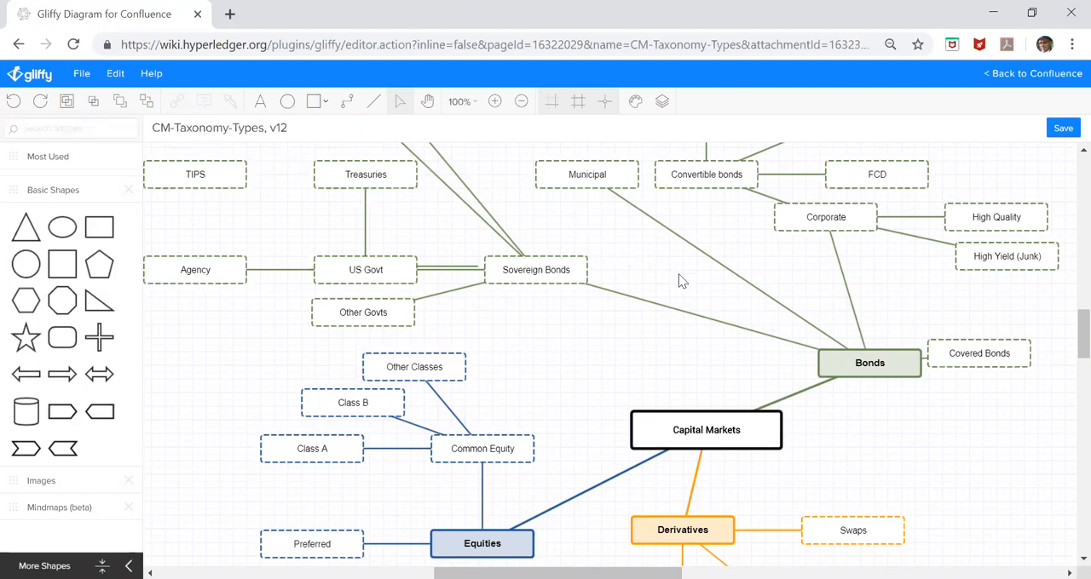
mouse_move(682, 296)
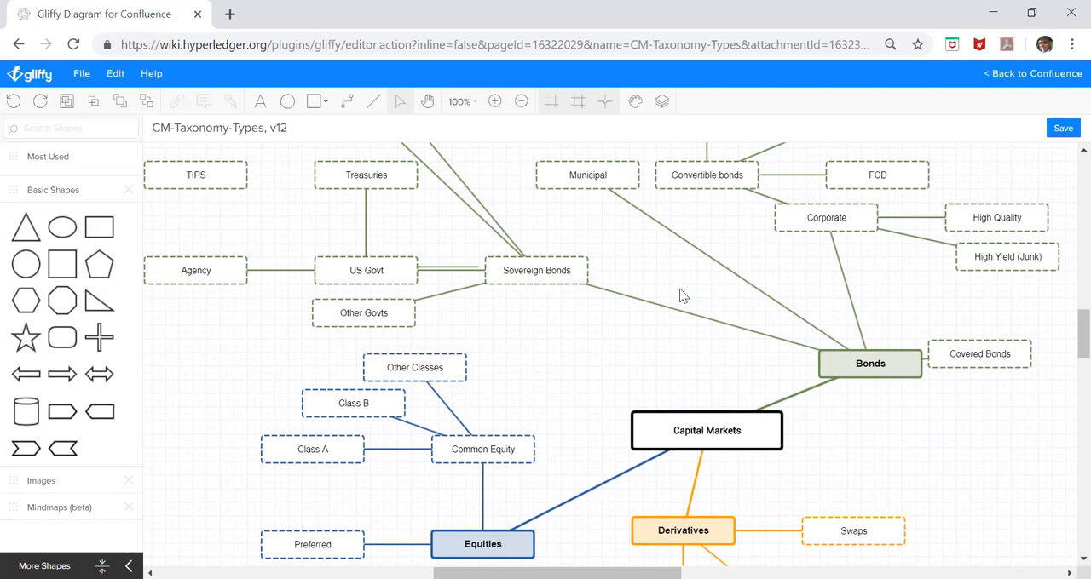
mouse_move(593, 282)
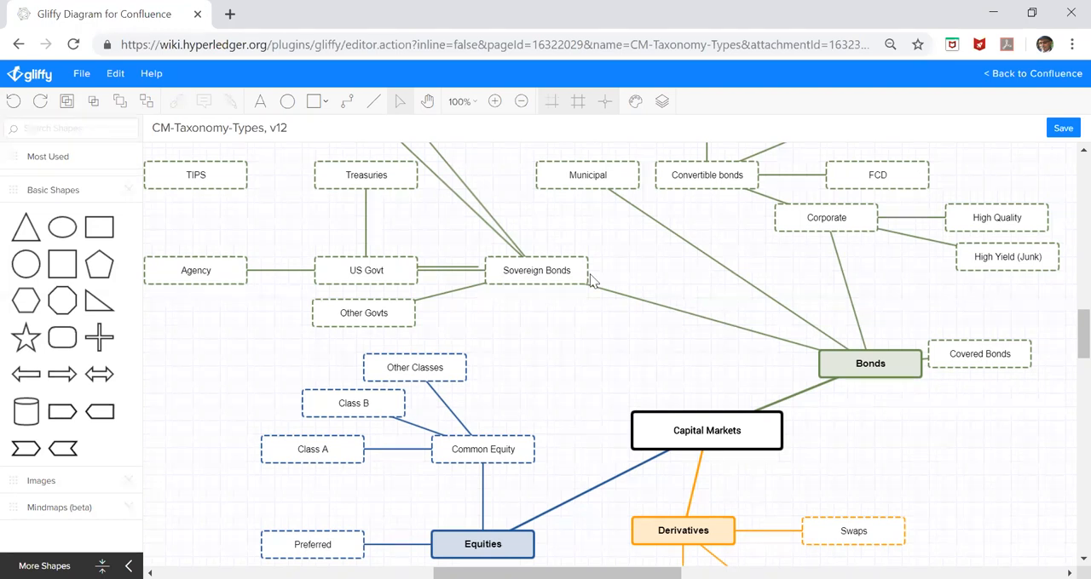
mouse_move(202, 101)
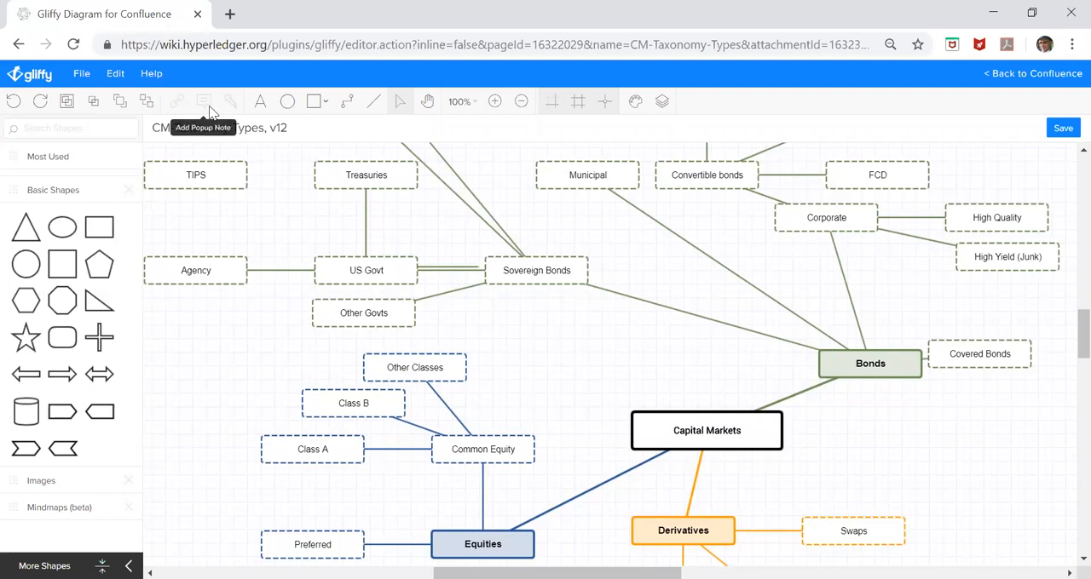
mouse_move(643, 242)
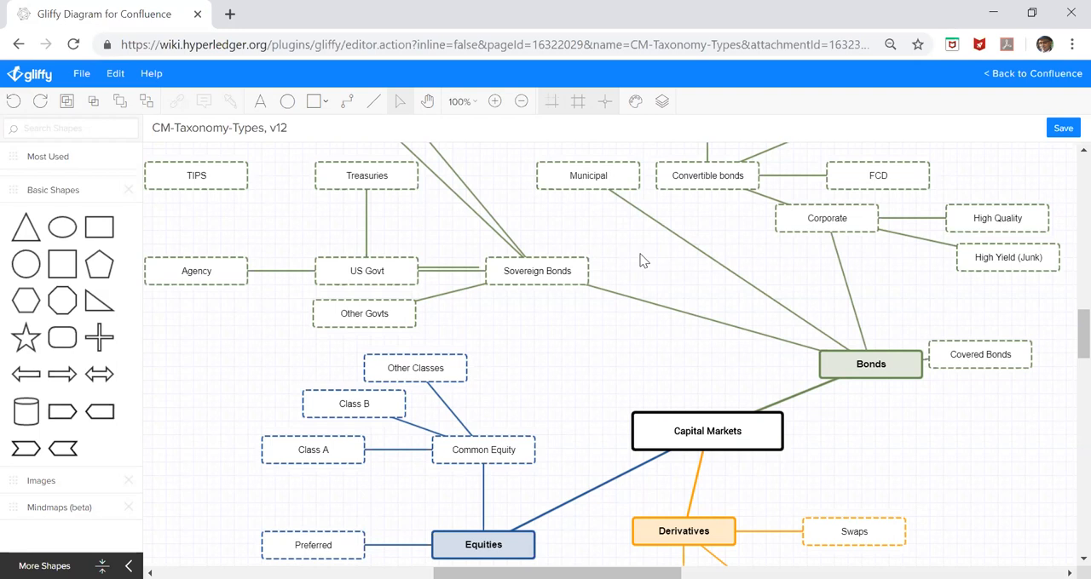
mouse_move(1028, 85)
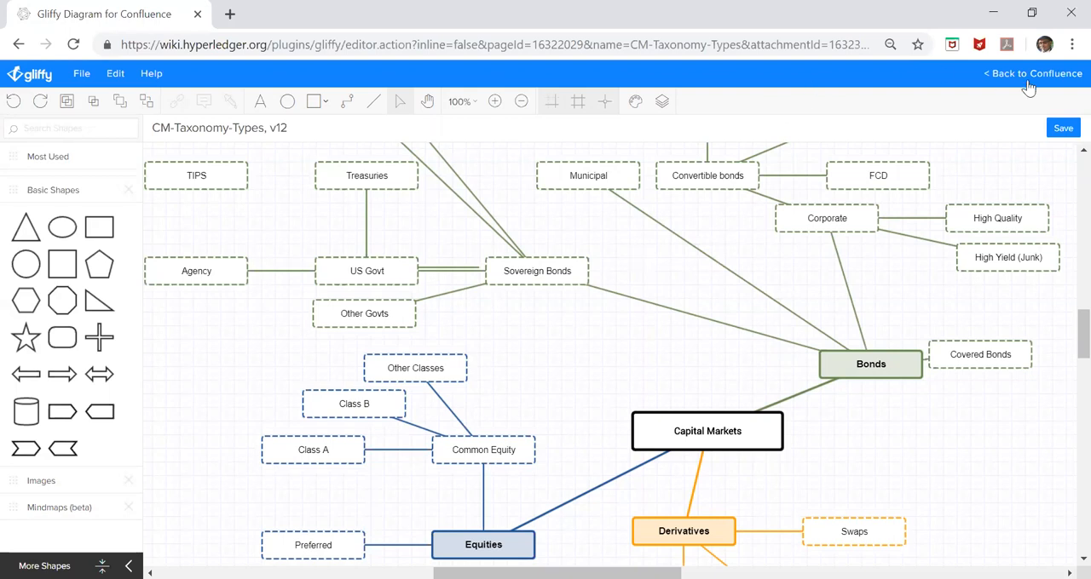
mouse_move(1062, 128)
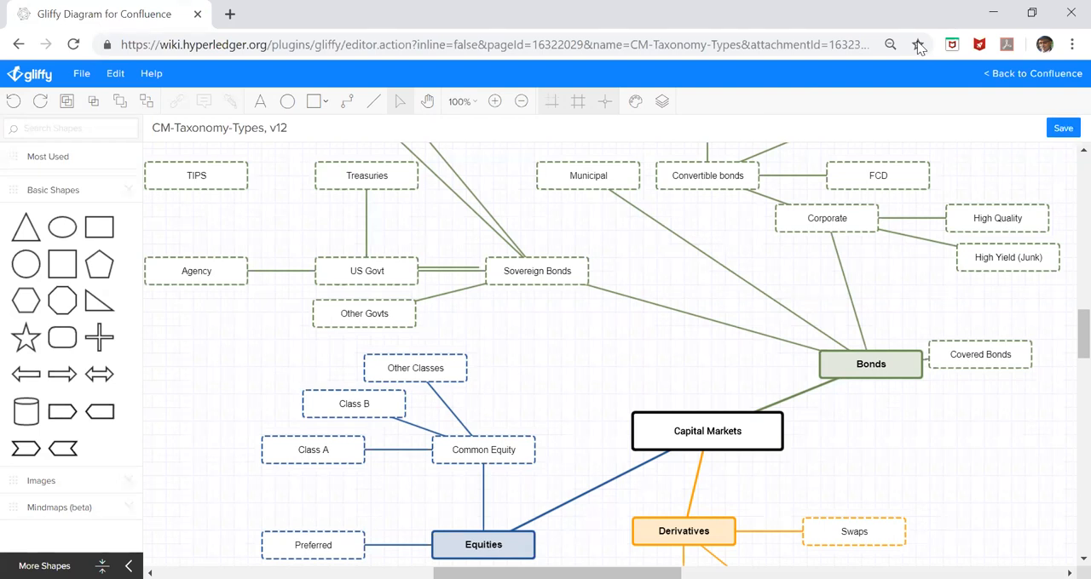
mouse_move(859, 75)
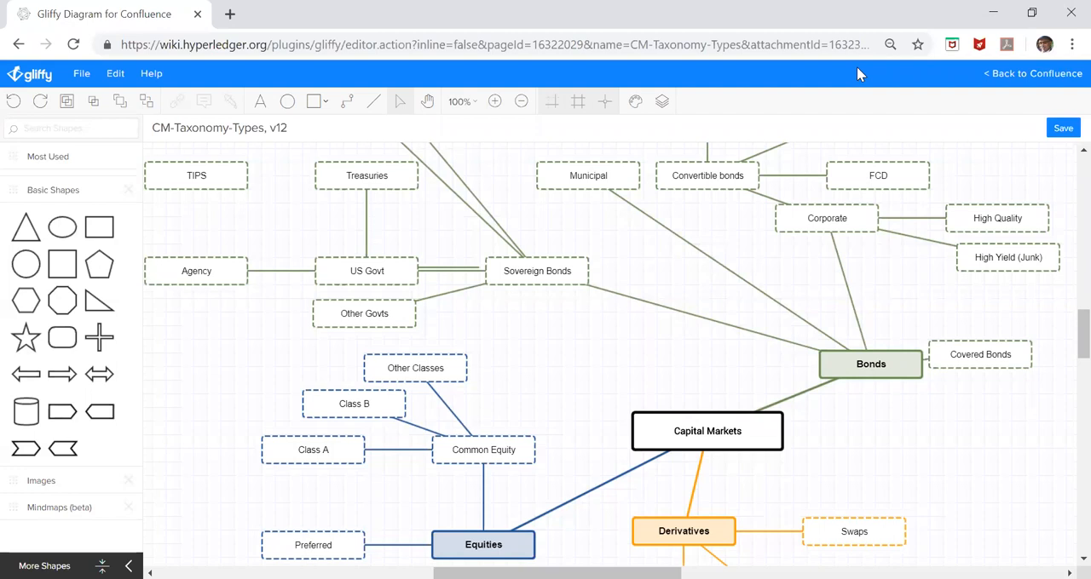
mouse_move(511, 126)
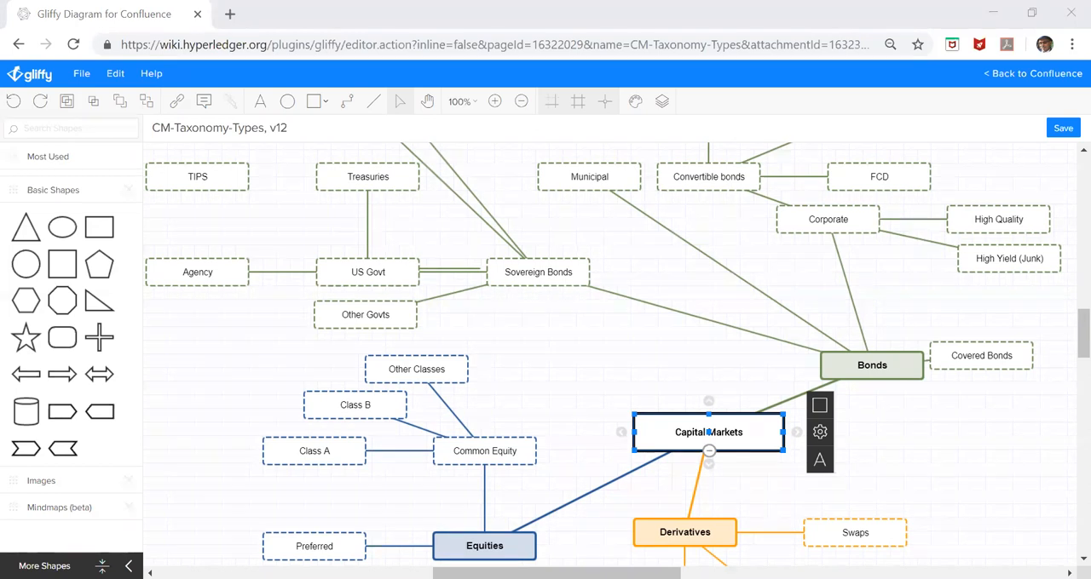
mouse_move(543, 160)
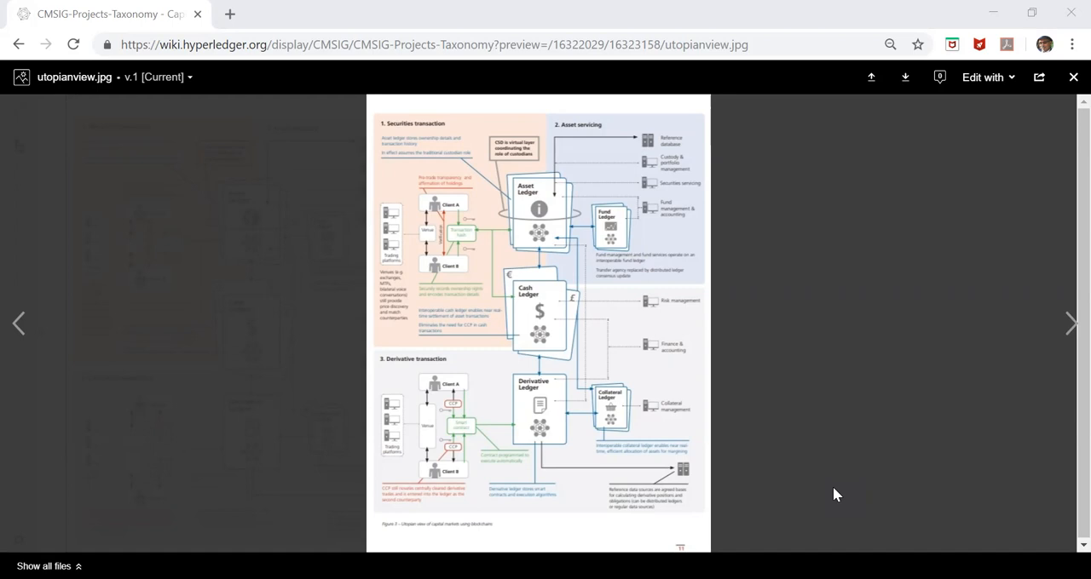
mouse_move(430, 281)
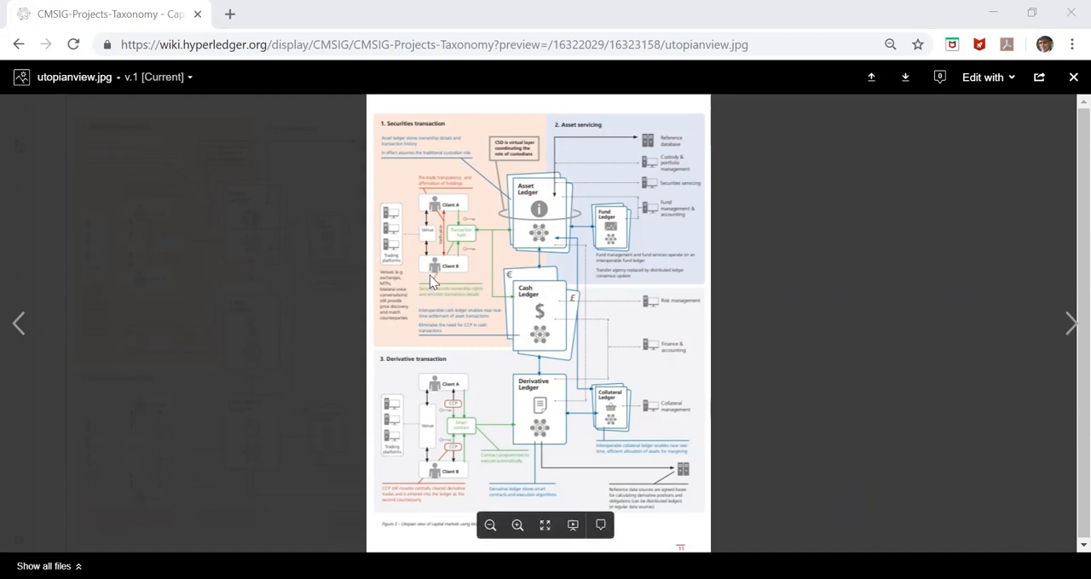
mouse_move(588, 418)
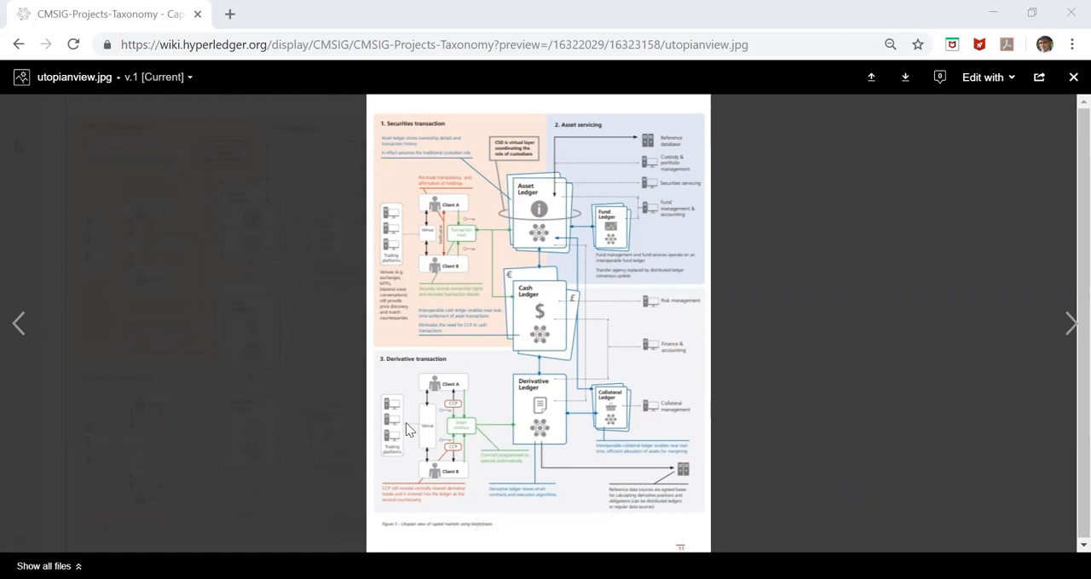
mouse_move(481, 424)
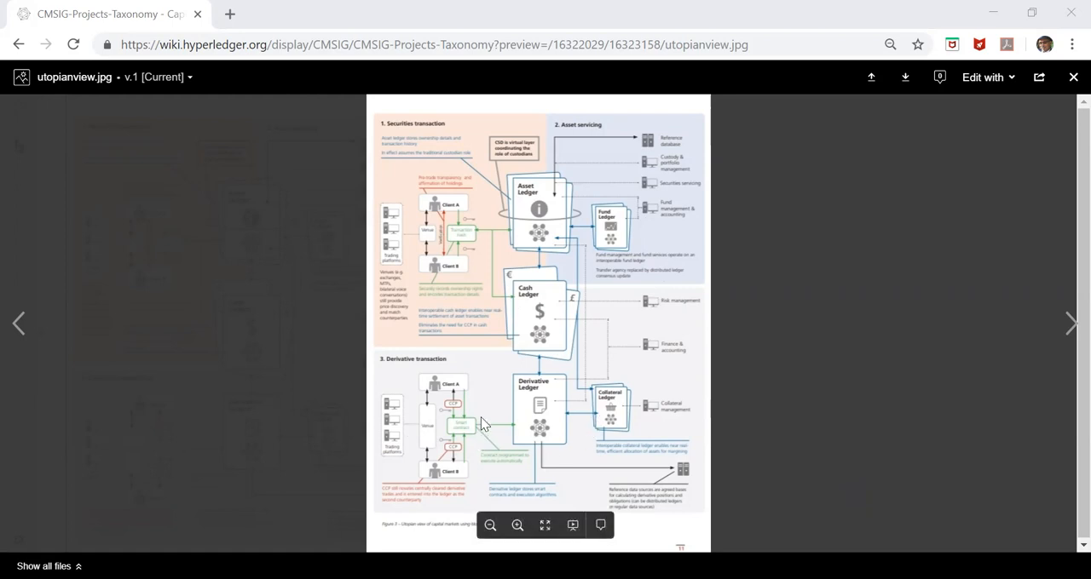
mouse_move(516, 402)
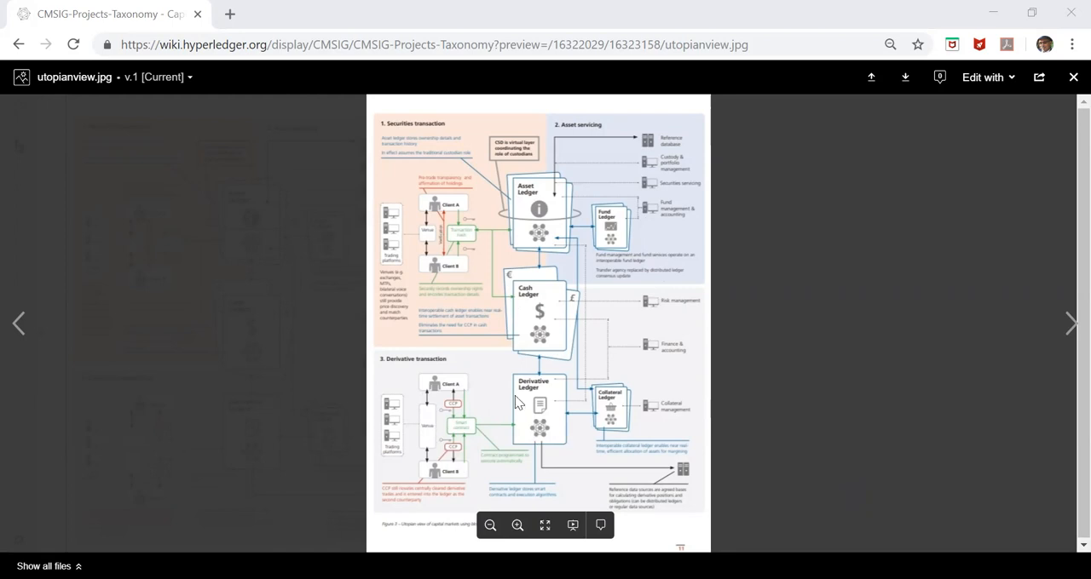
mouse_move(808, 471)
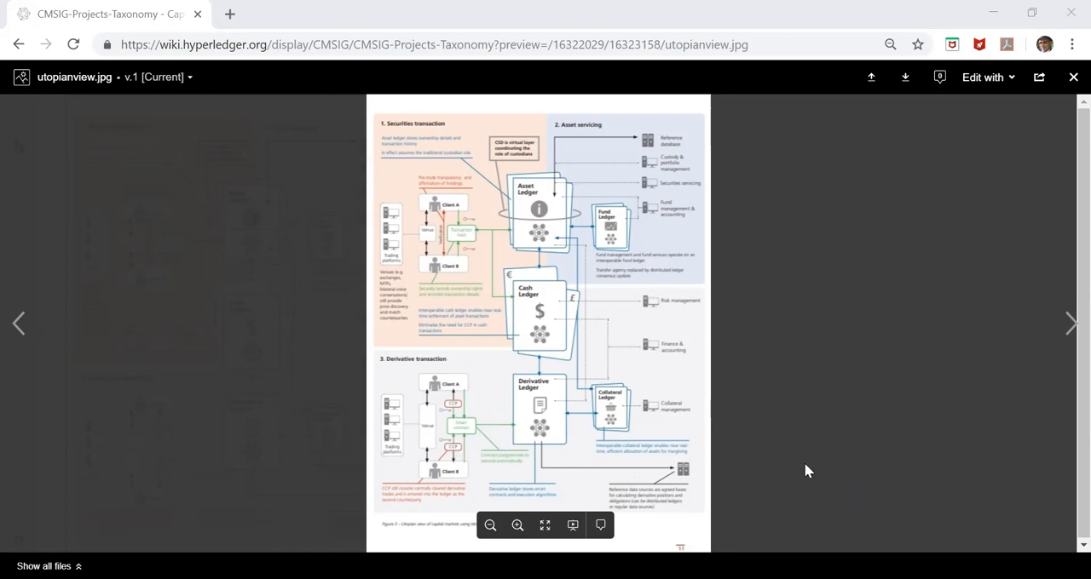
Step: Close the utopianview.jpg preview and return to the CMSIG Projects Taxonomy page
click(1073, 77)
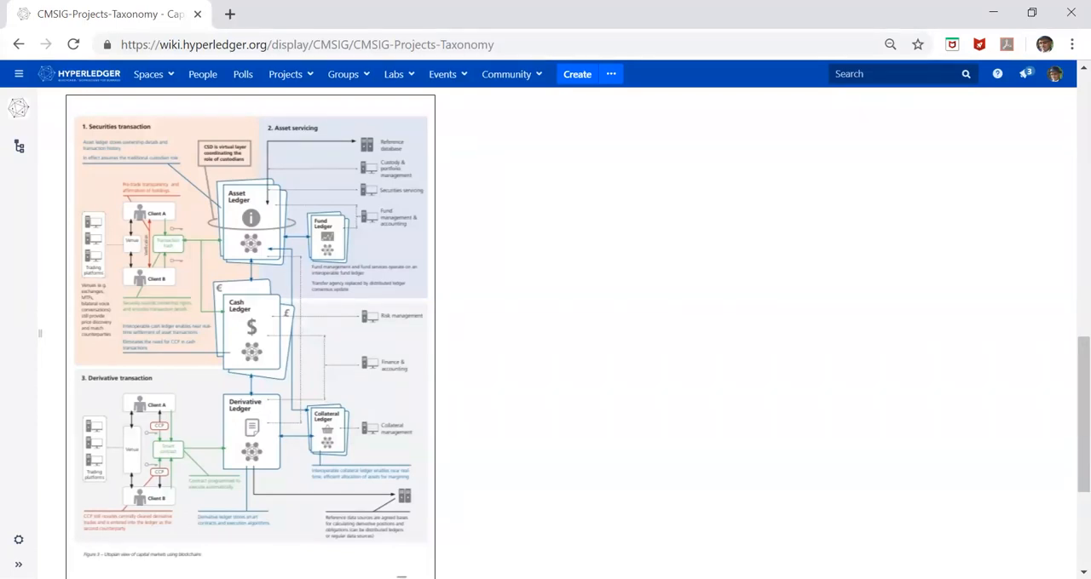
mouse_move(735, 403)
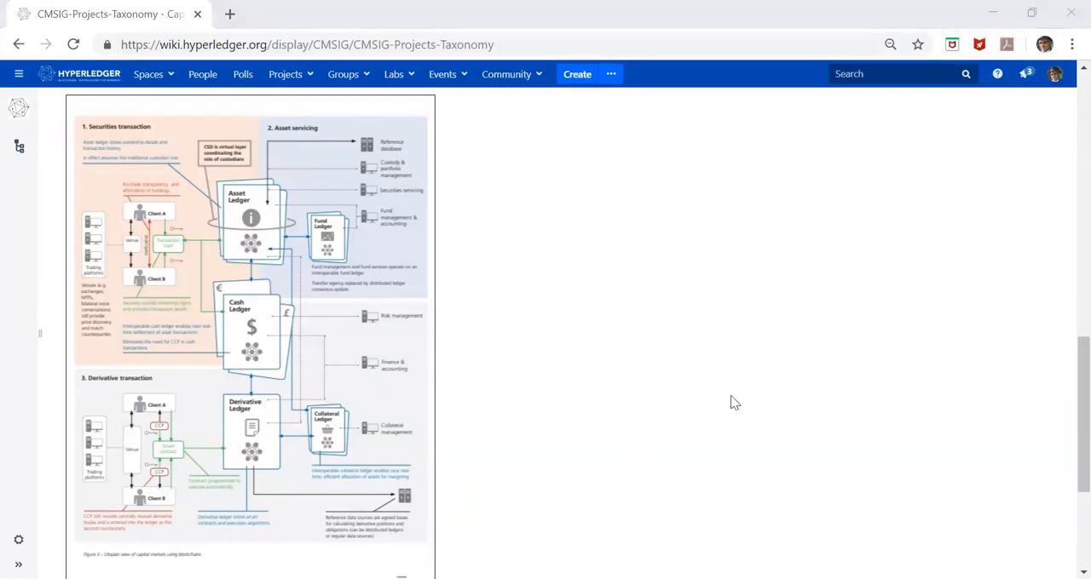
mouse_move(724, 399)
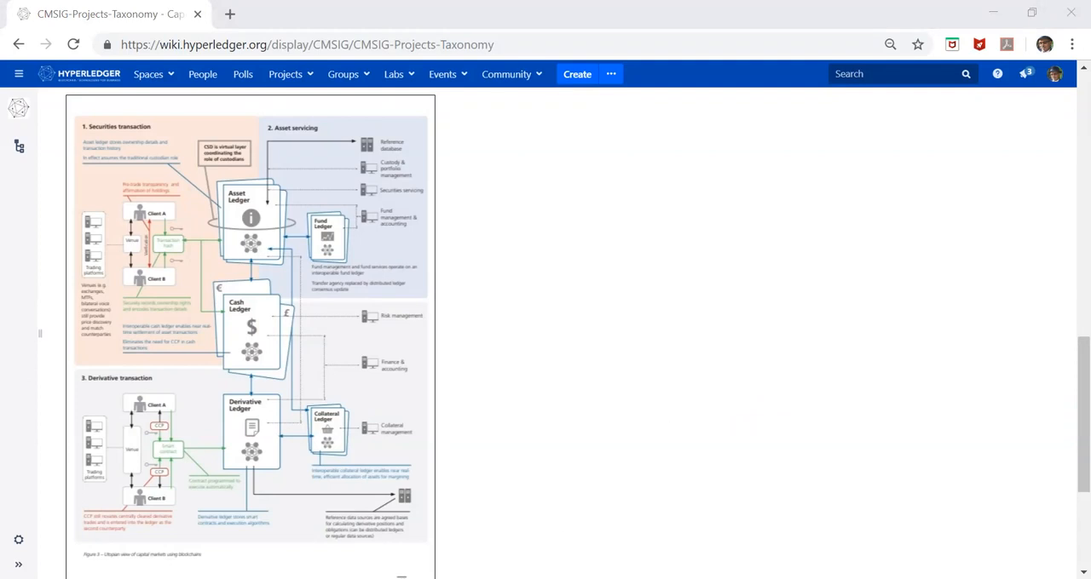
mouse_move(935, 10)
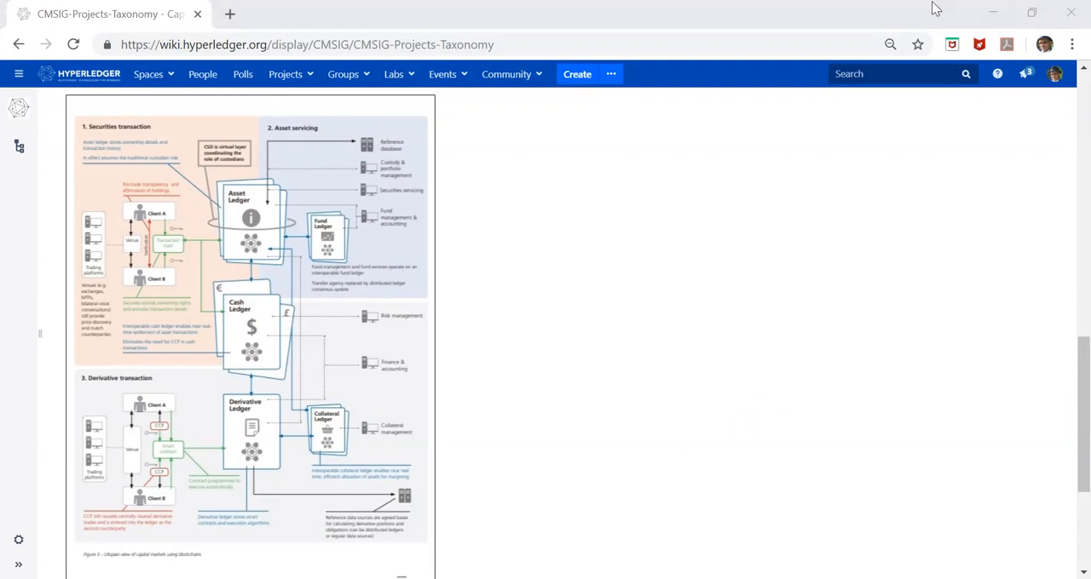